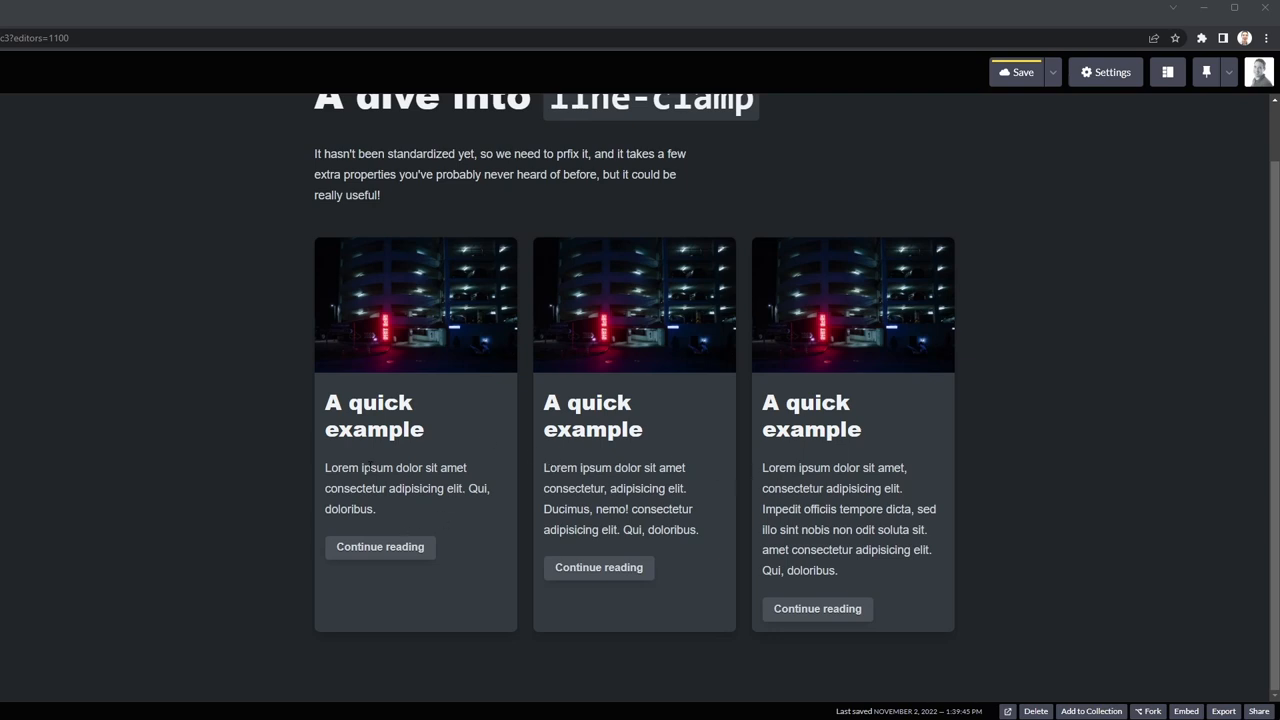
mouse_move(842, 544)
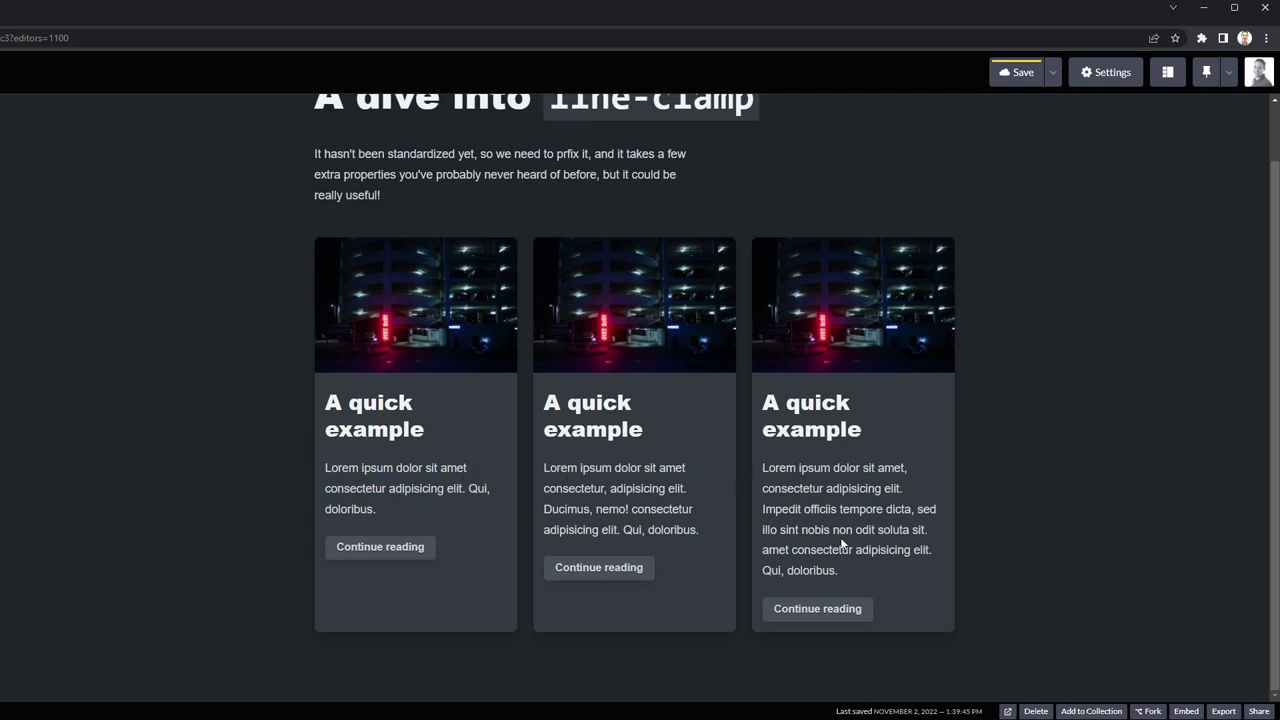
Scroll down to reveal the three cards' HTML markup beside the card preview
scroll("down", 3)
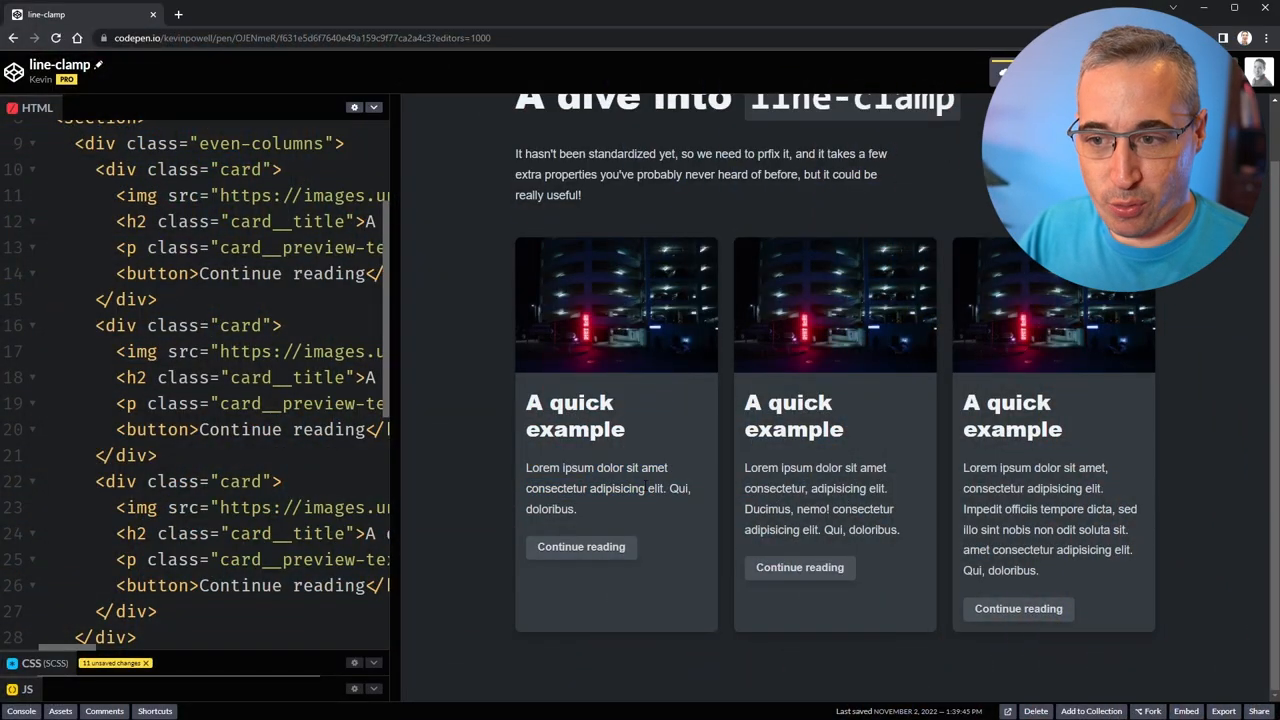
Widen the editor pane and show the CSS panel with the card and title rules
left_click_drag(783, 467, 829, 509)
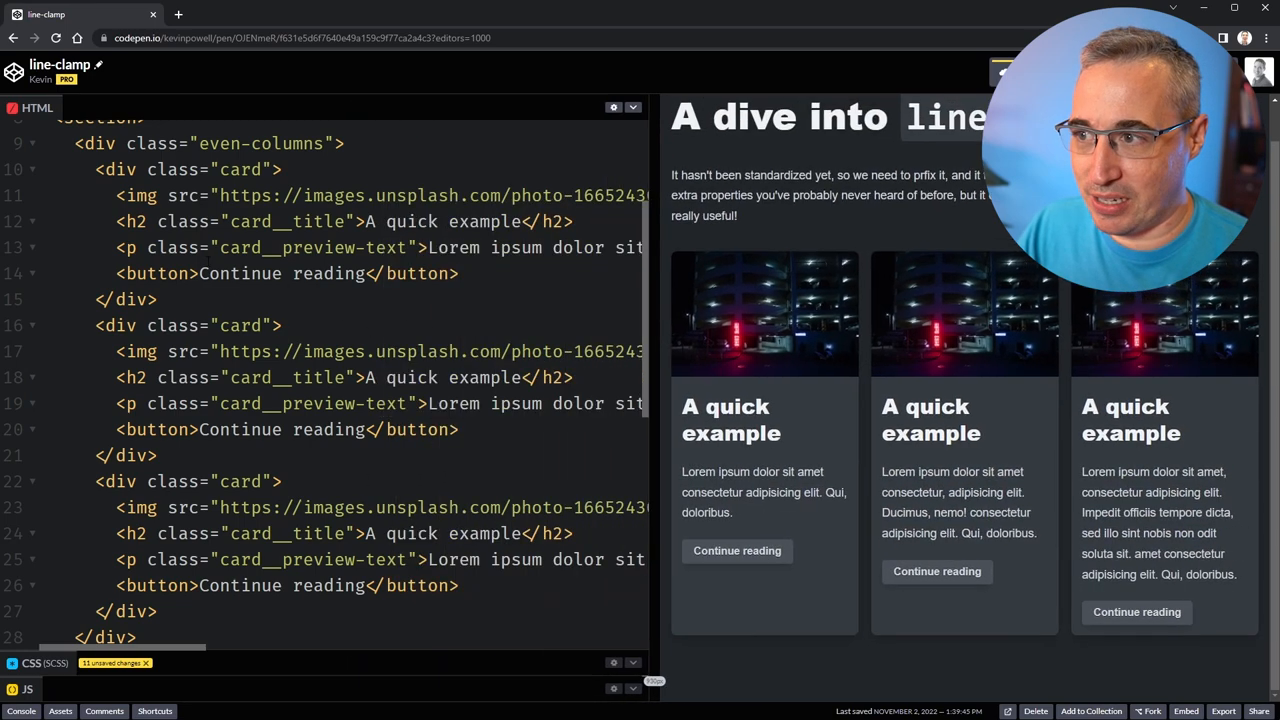
left_click(124, 247)
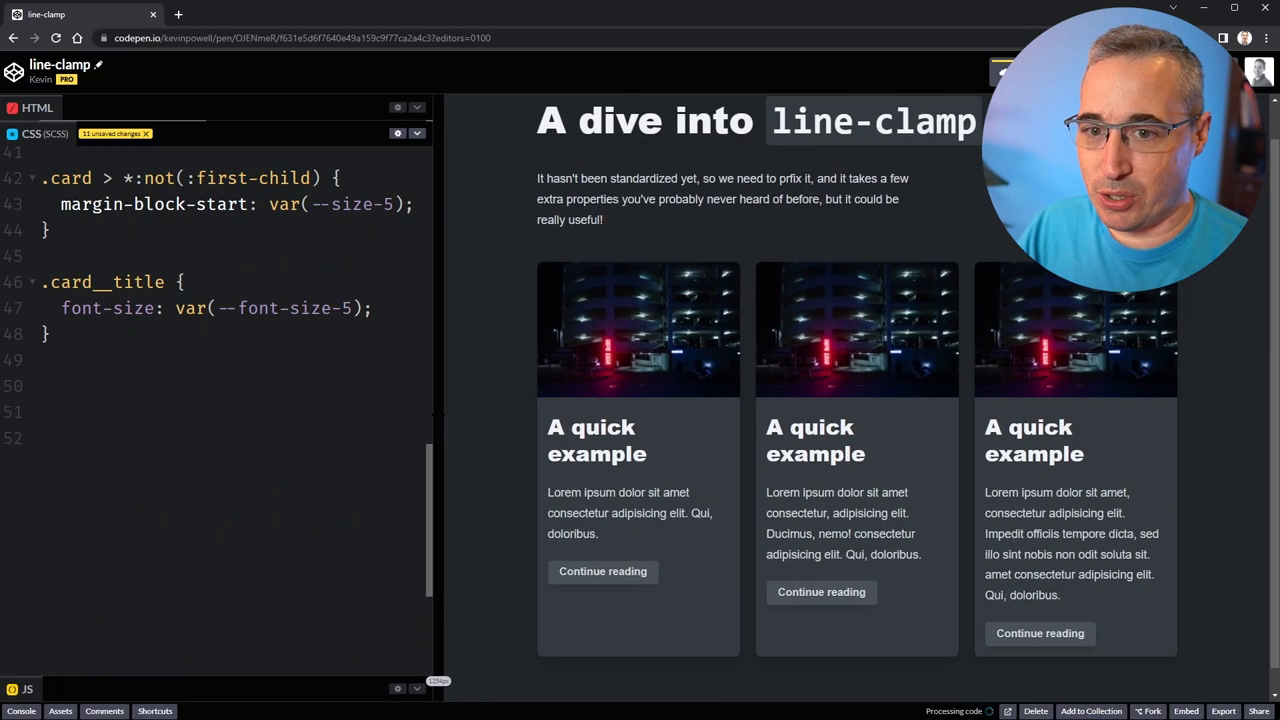
Add a .card__preview-text rule with -webkit-line-clamp: 3 below .card__title
type(".car")
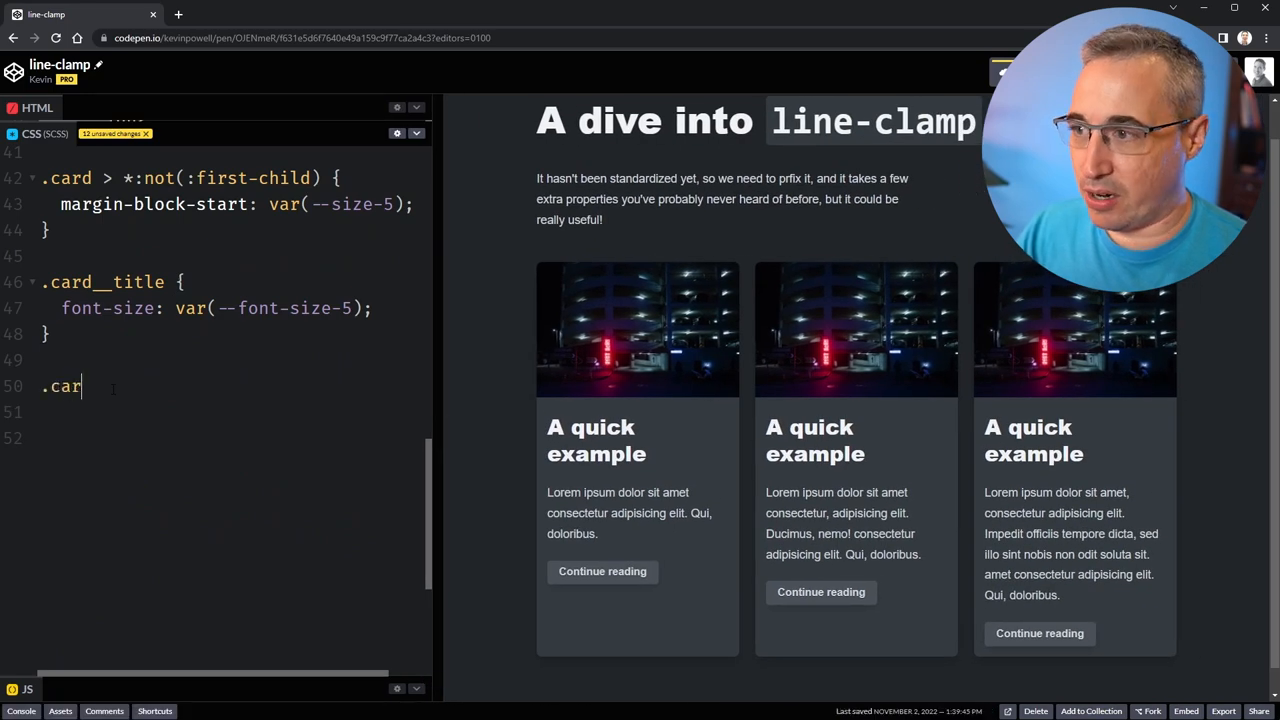
type("d__preview-text {")
left_click(236, 412)
type("line-clamp: ;")
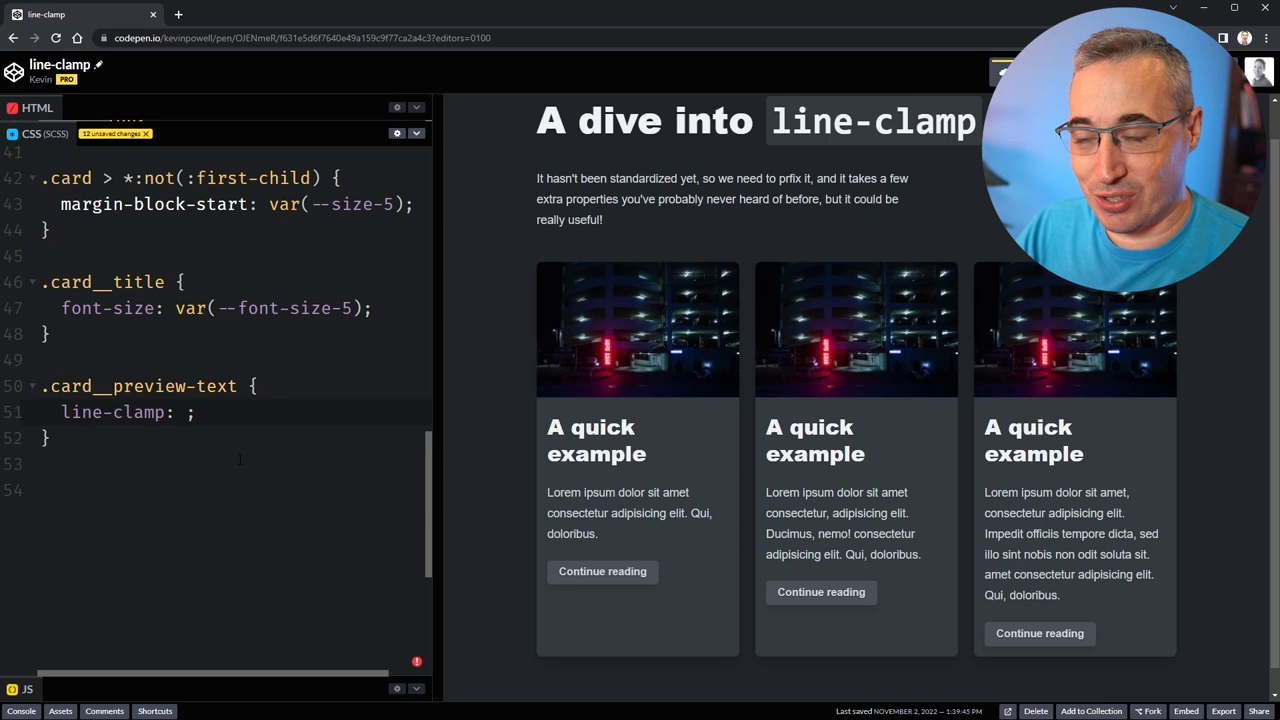
type("3")
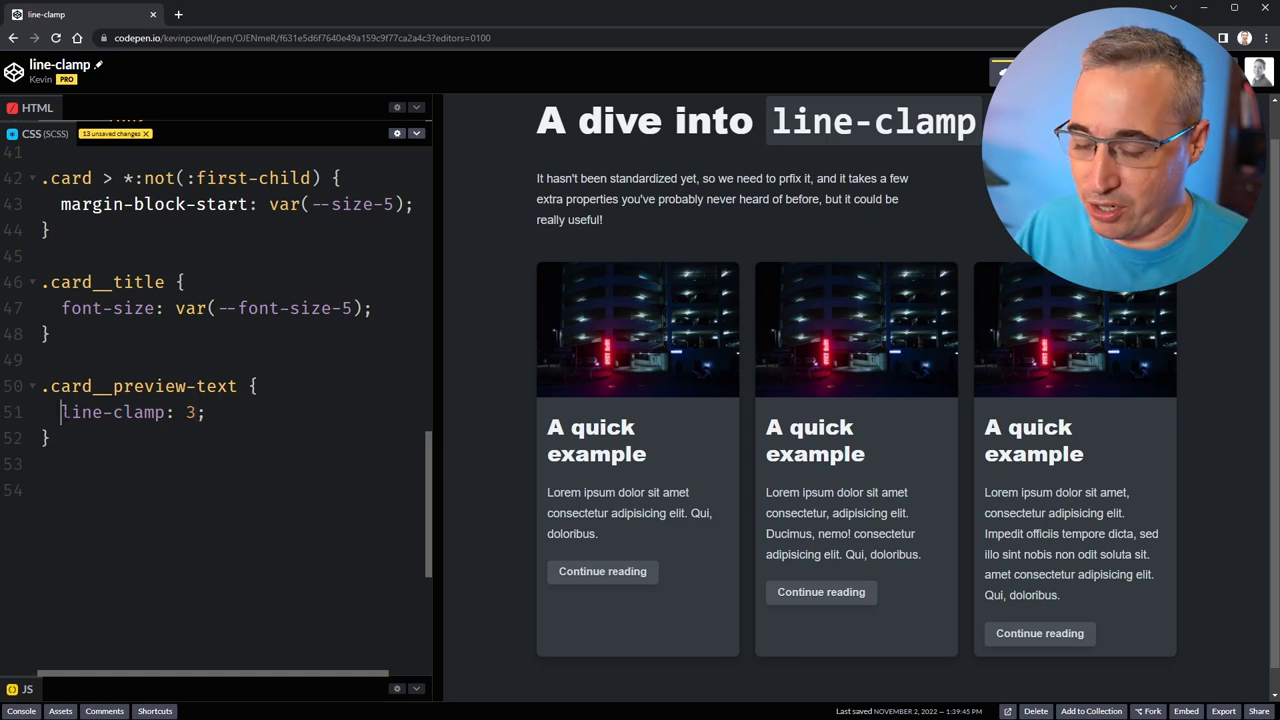
type("-webkit-")
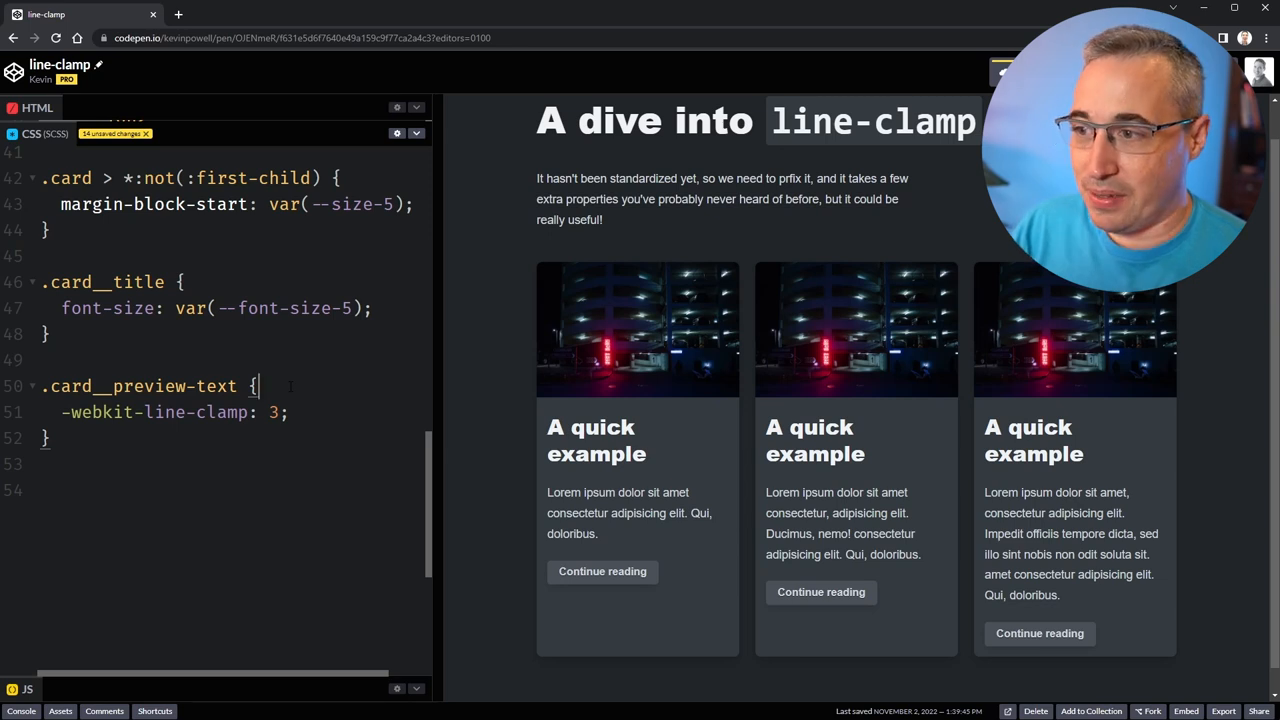
Add display: -webkit-box; to the .card__preview-text rule
type("display:")
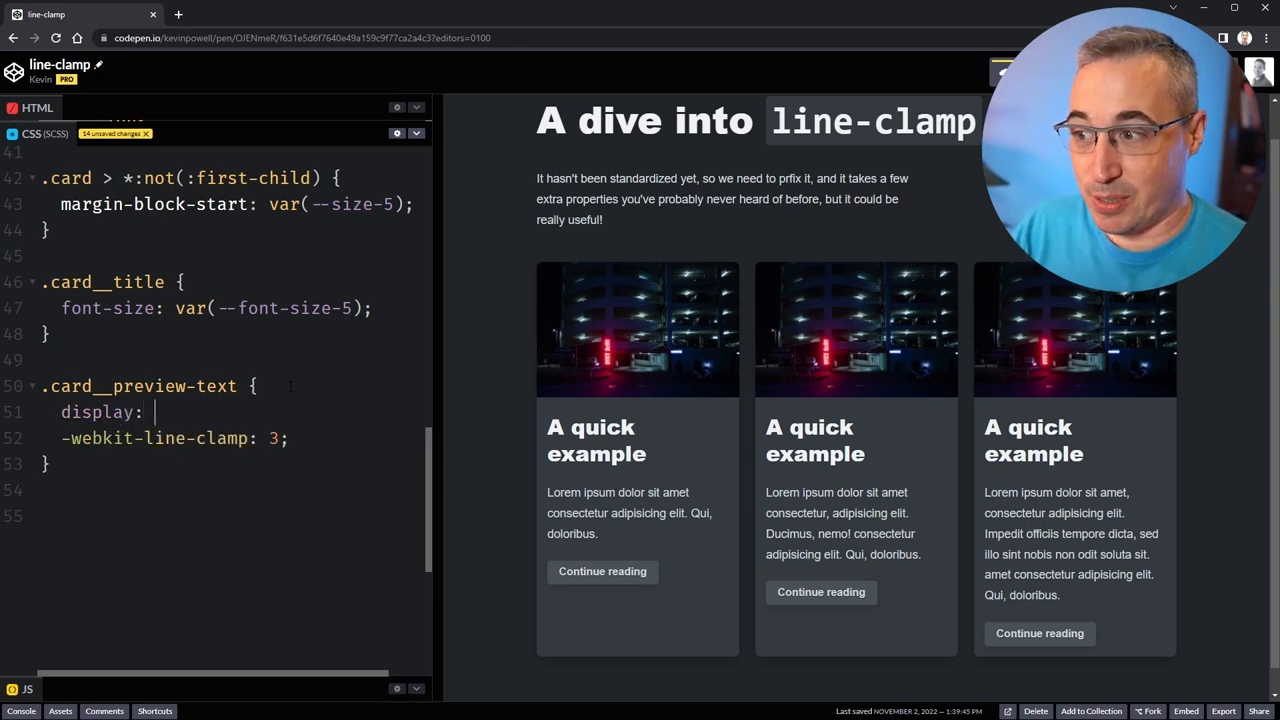
type("-webkit")
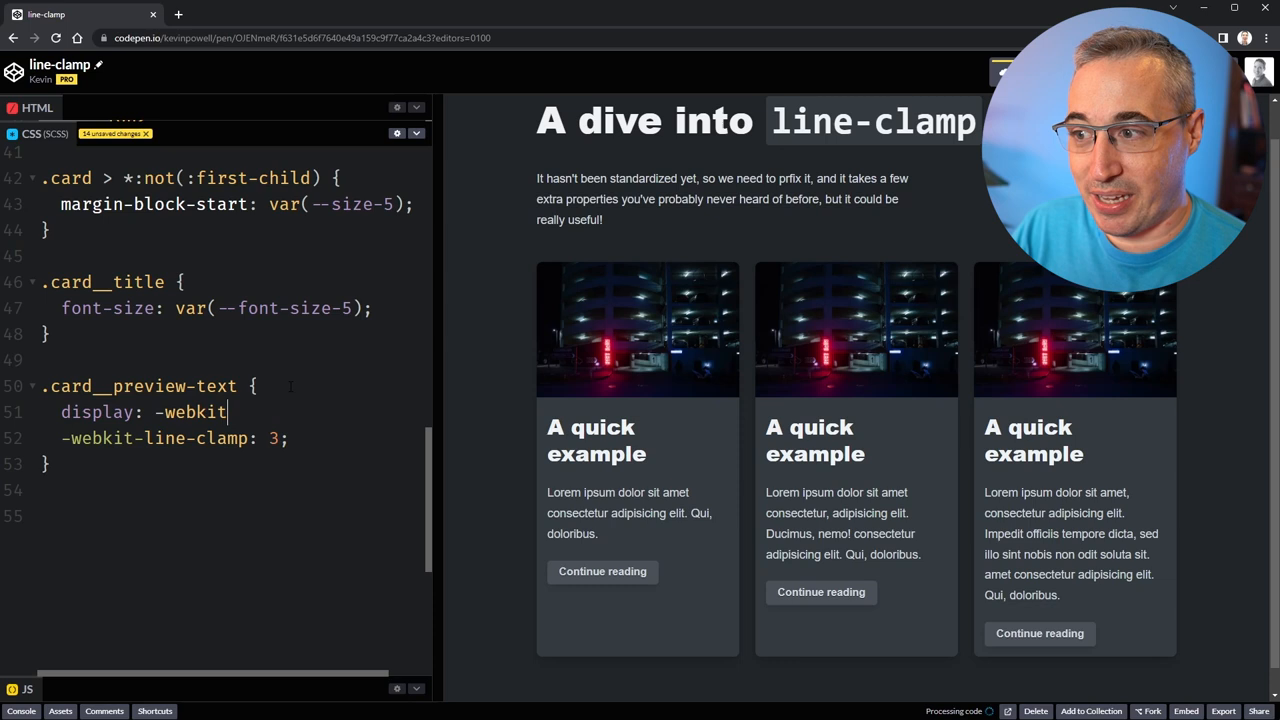
type("-")
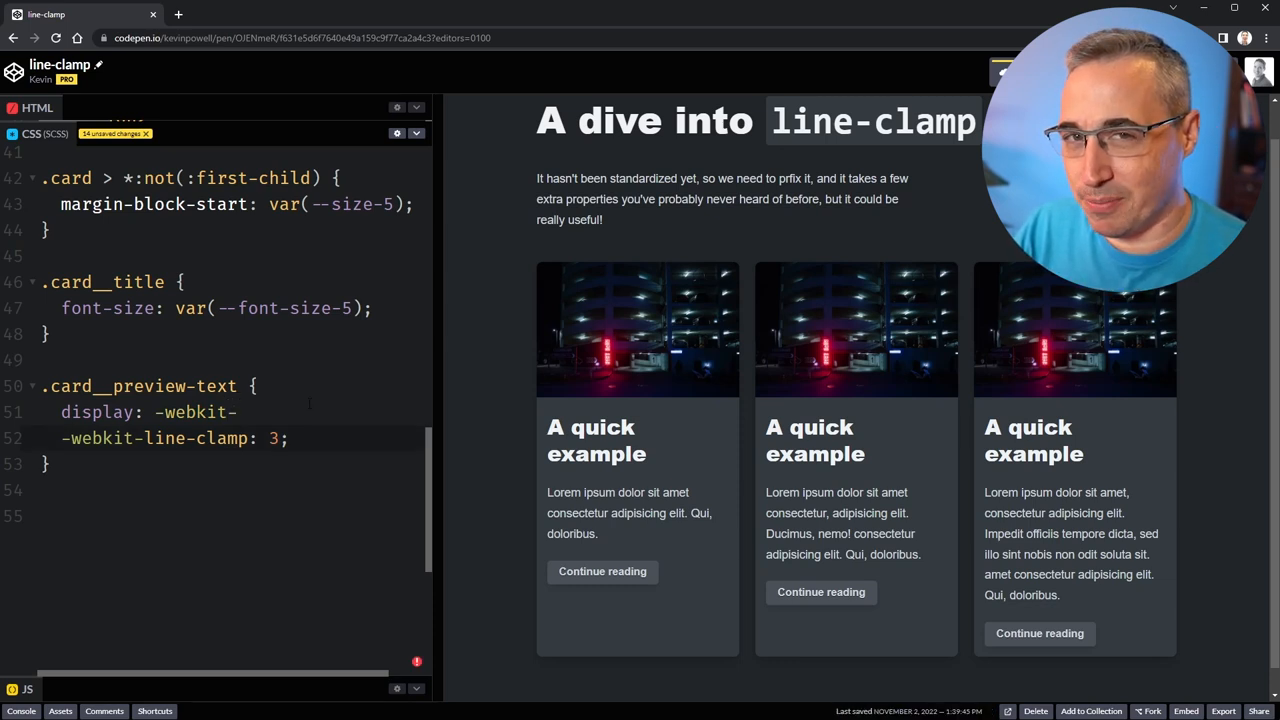
type("box;")
type("-wekbit-")
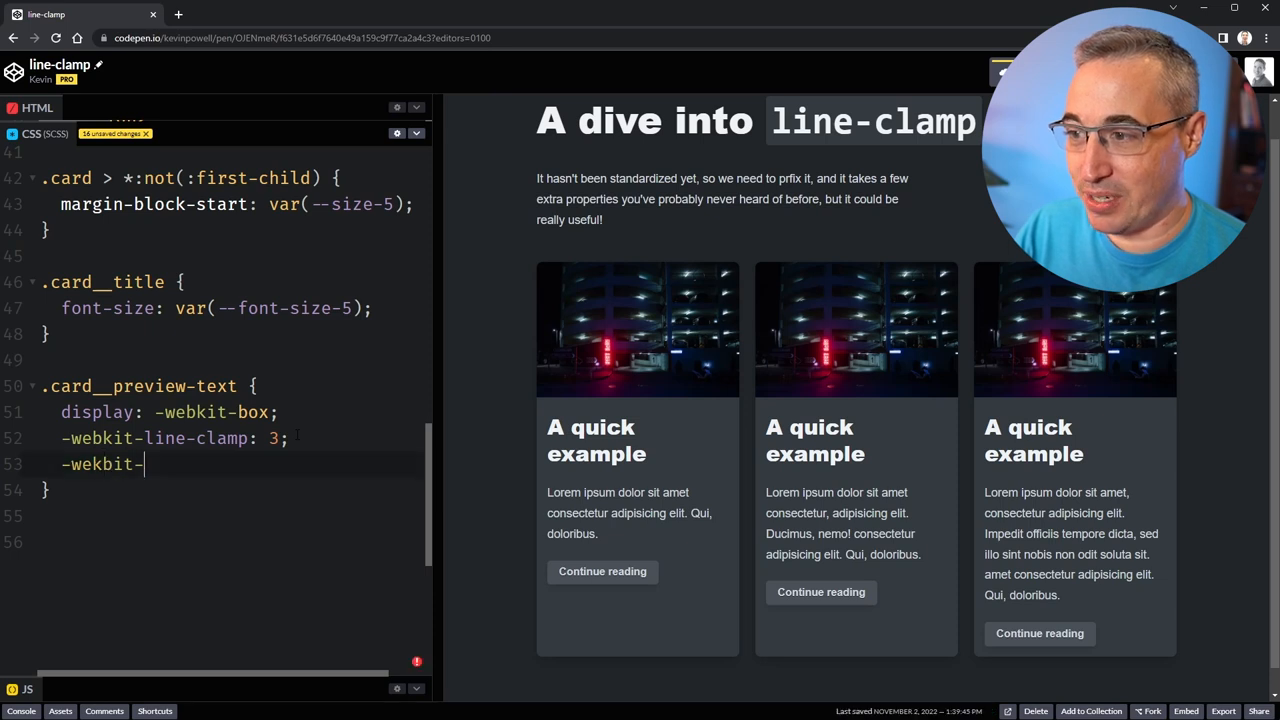
Add -webkit-box-orient: vertical; and start typing the overflow declaration
type("box-orient: vert")
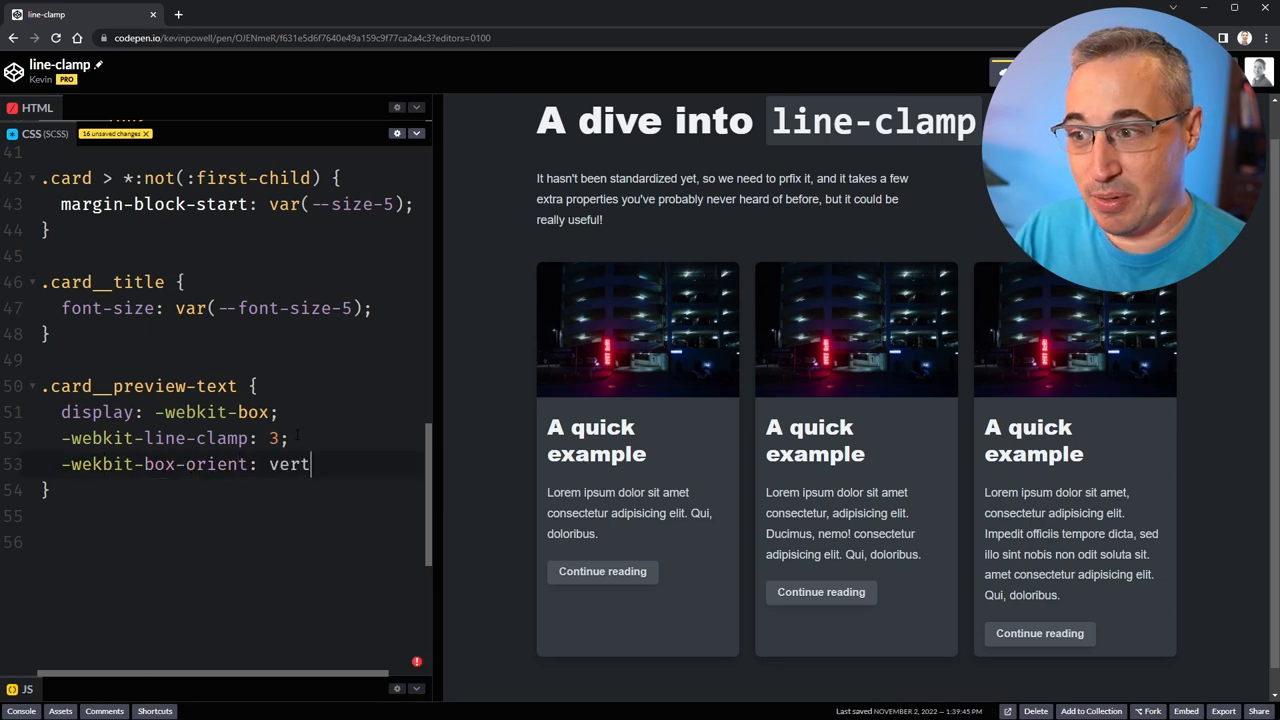
type("ical;")
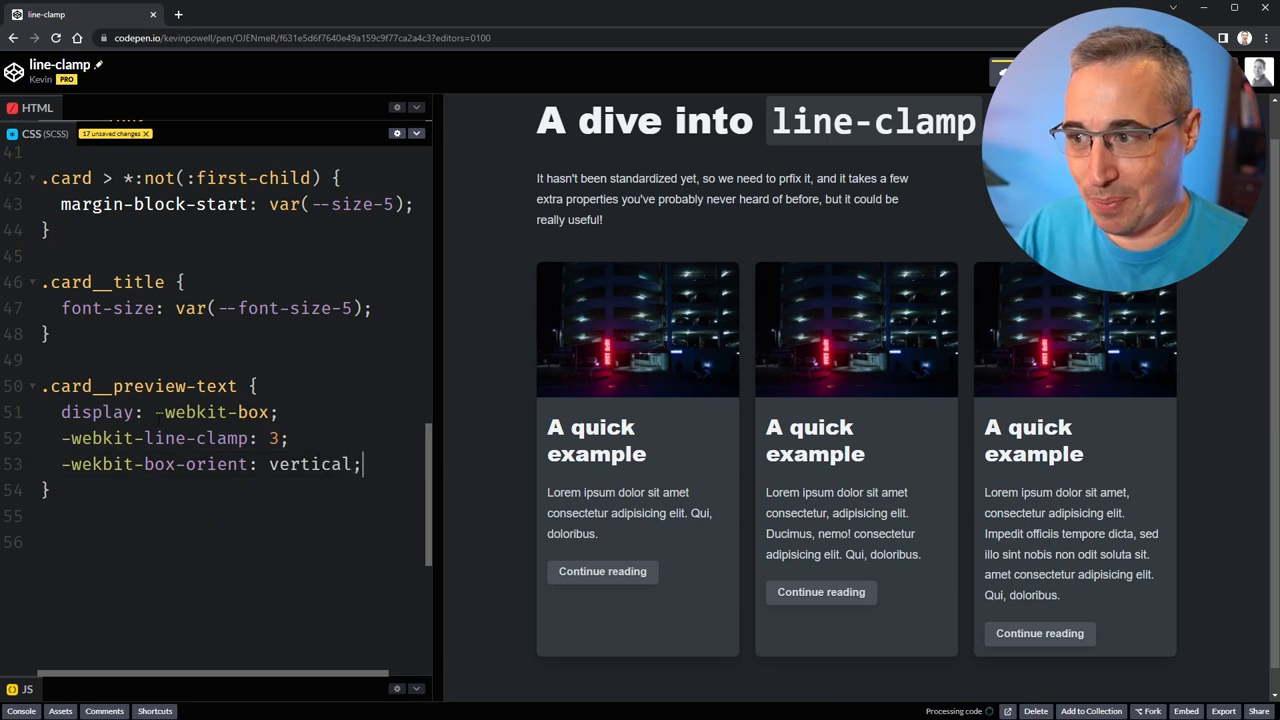
double_click(310, 464)
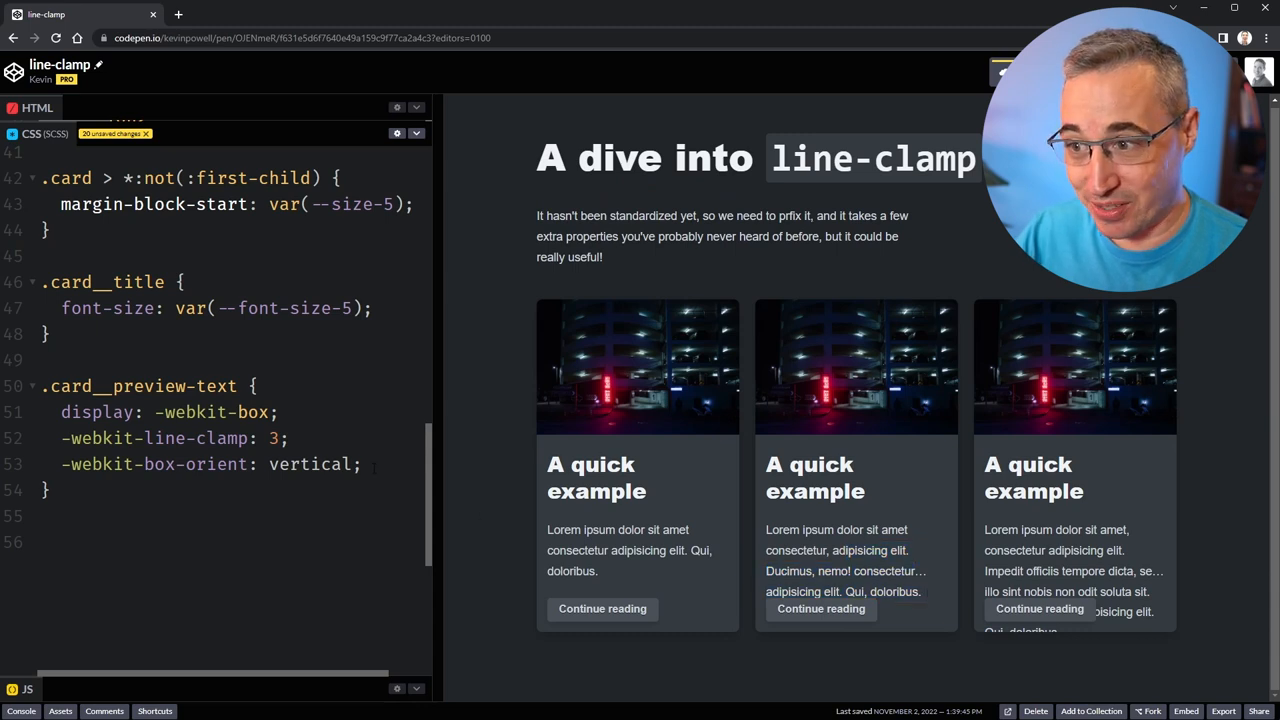
type("overflow: hidde")
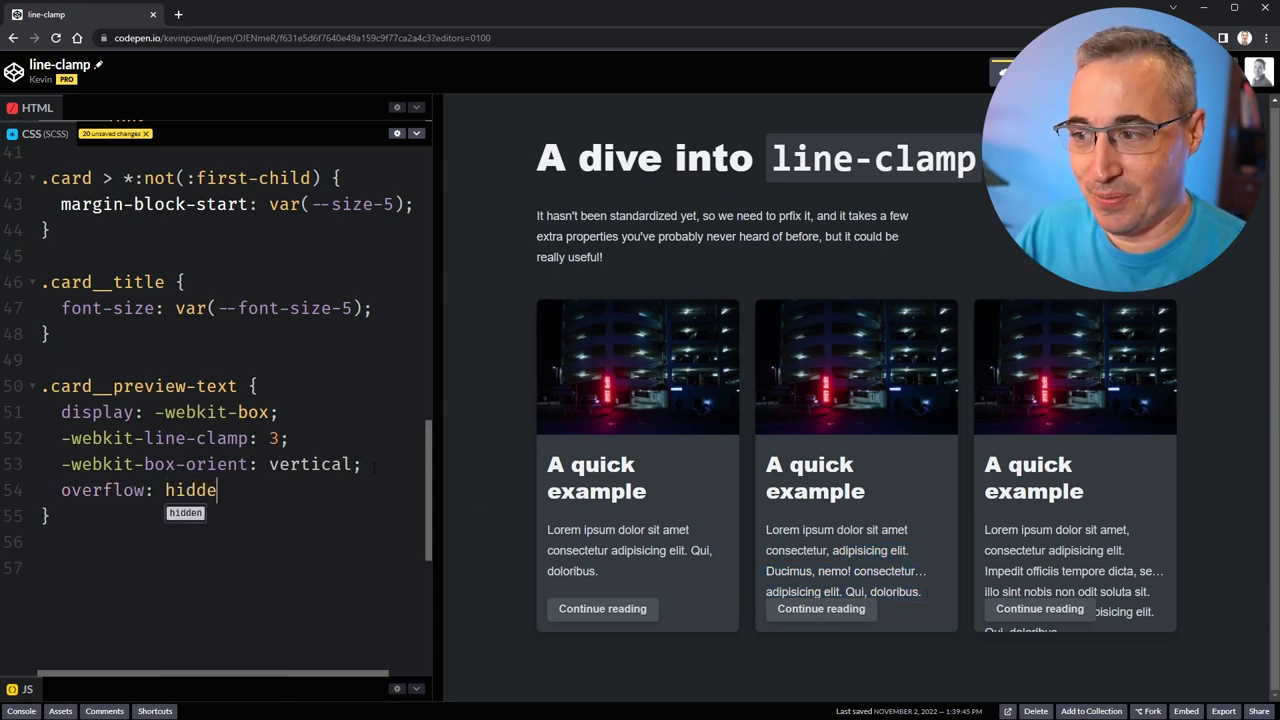
Complete overflow: hidden; so each preview stops at three lines with an ellipsis
type("n;")
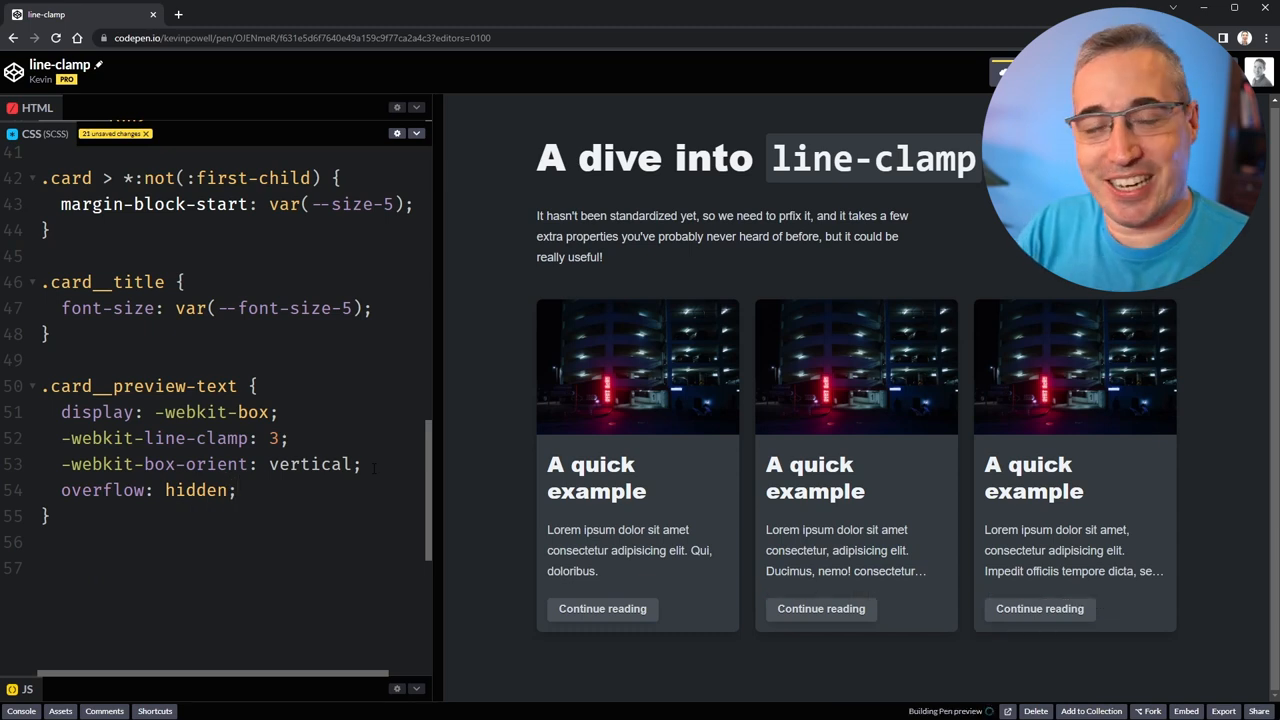
double_click(884, 571)
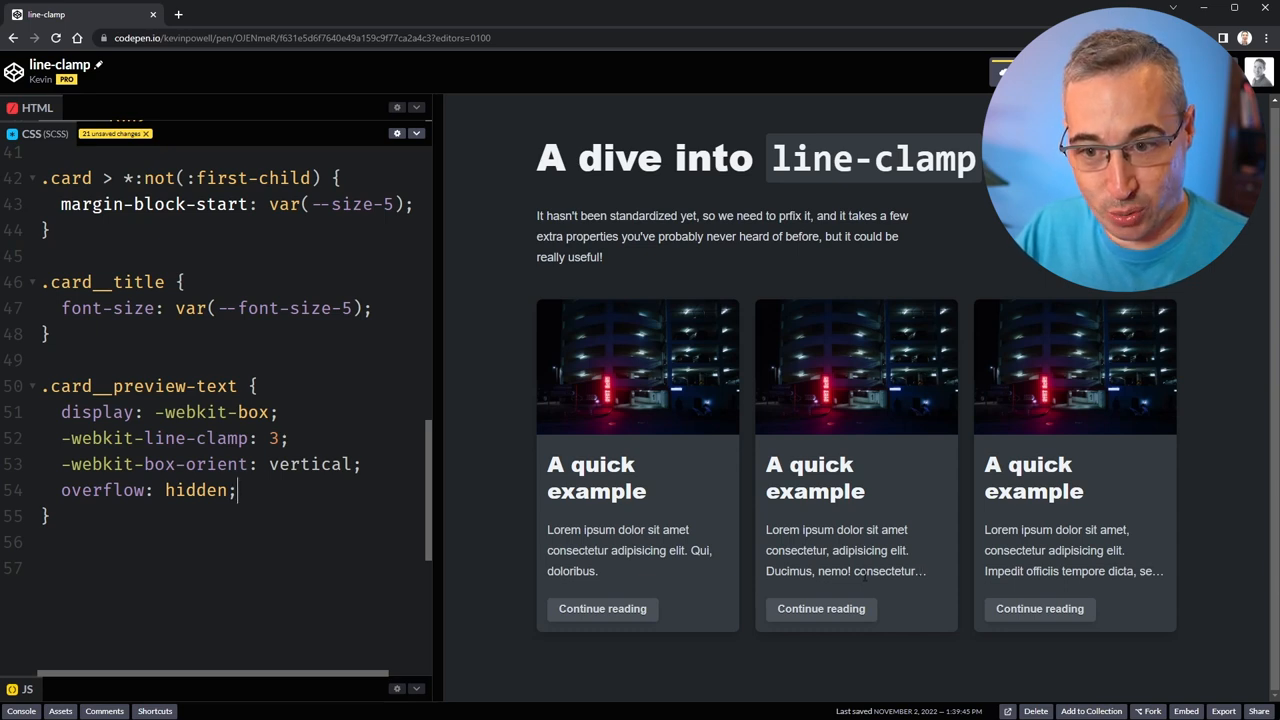
double_click(884, 571)
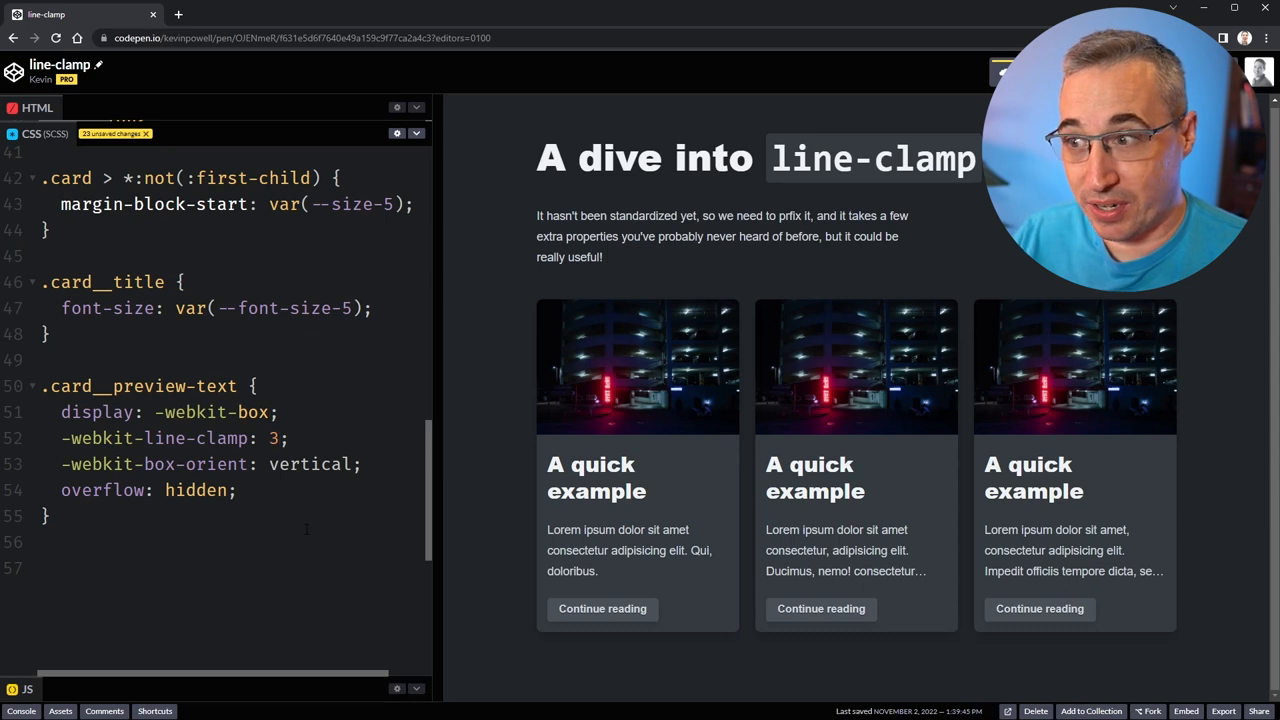
type("5")
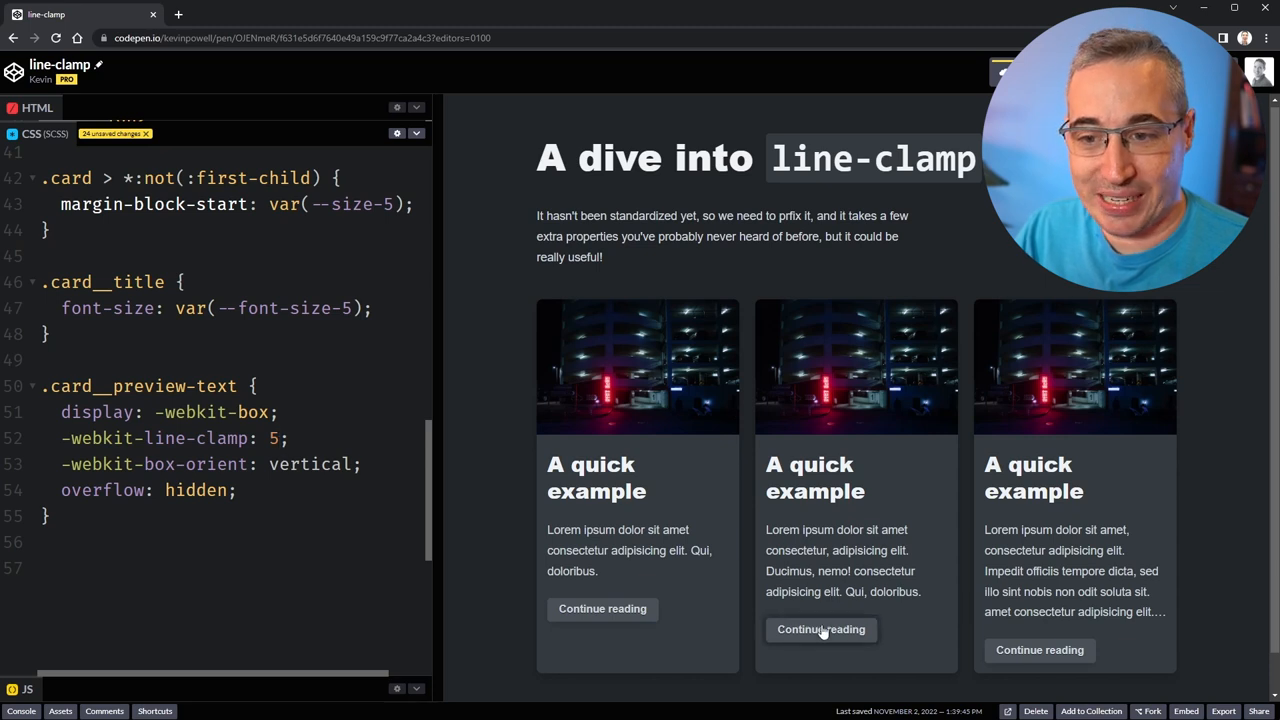
mouse_move(910, 624)
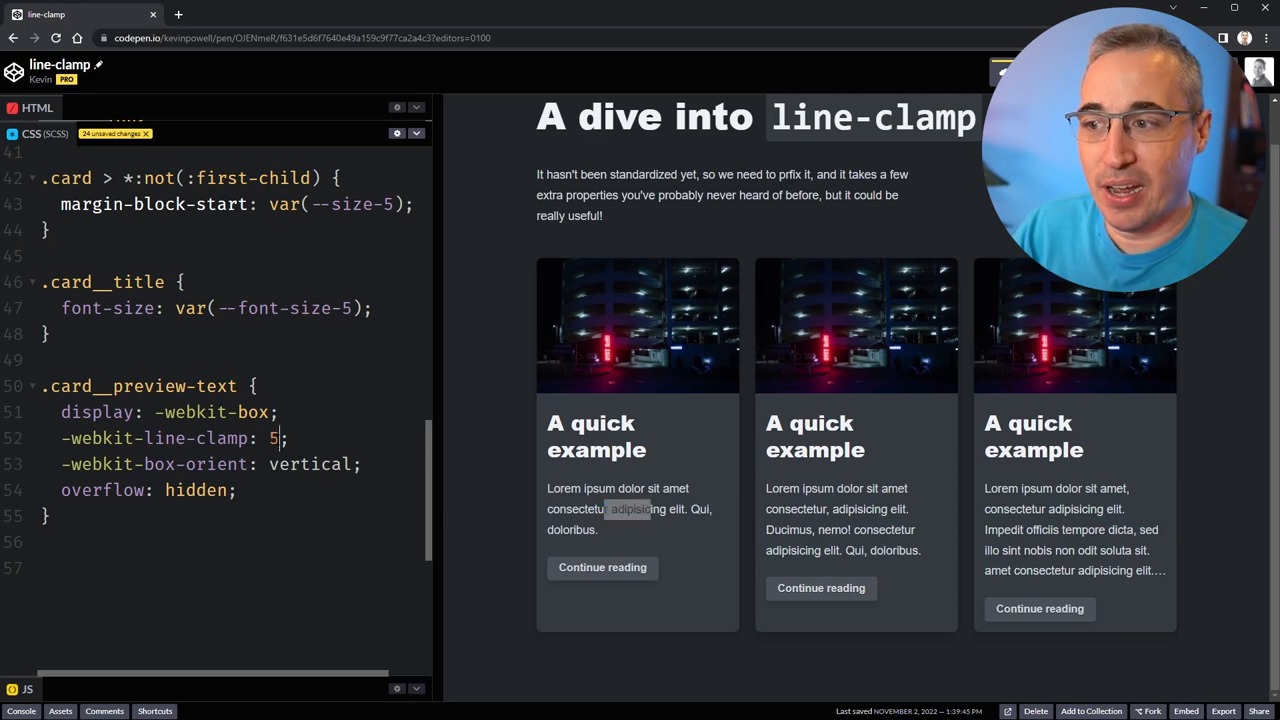
type("3")
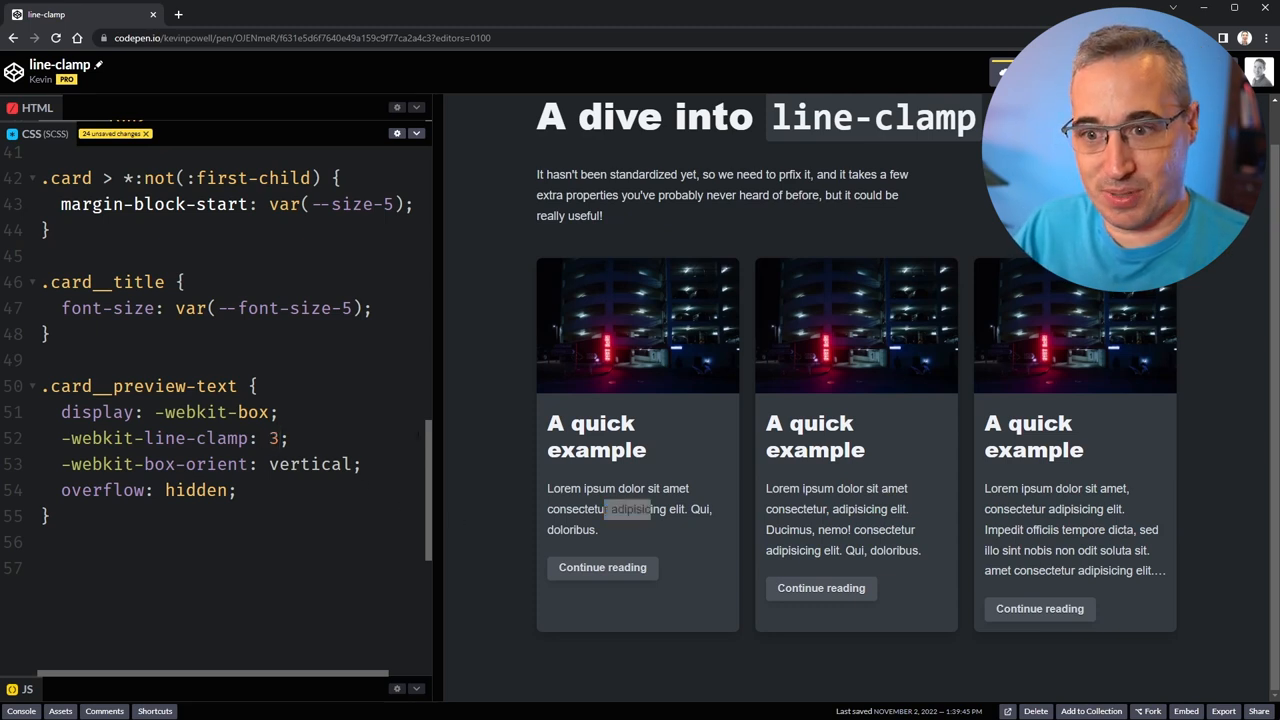